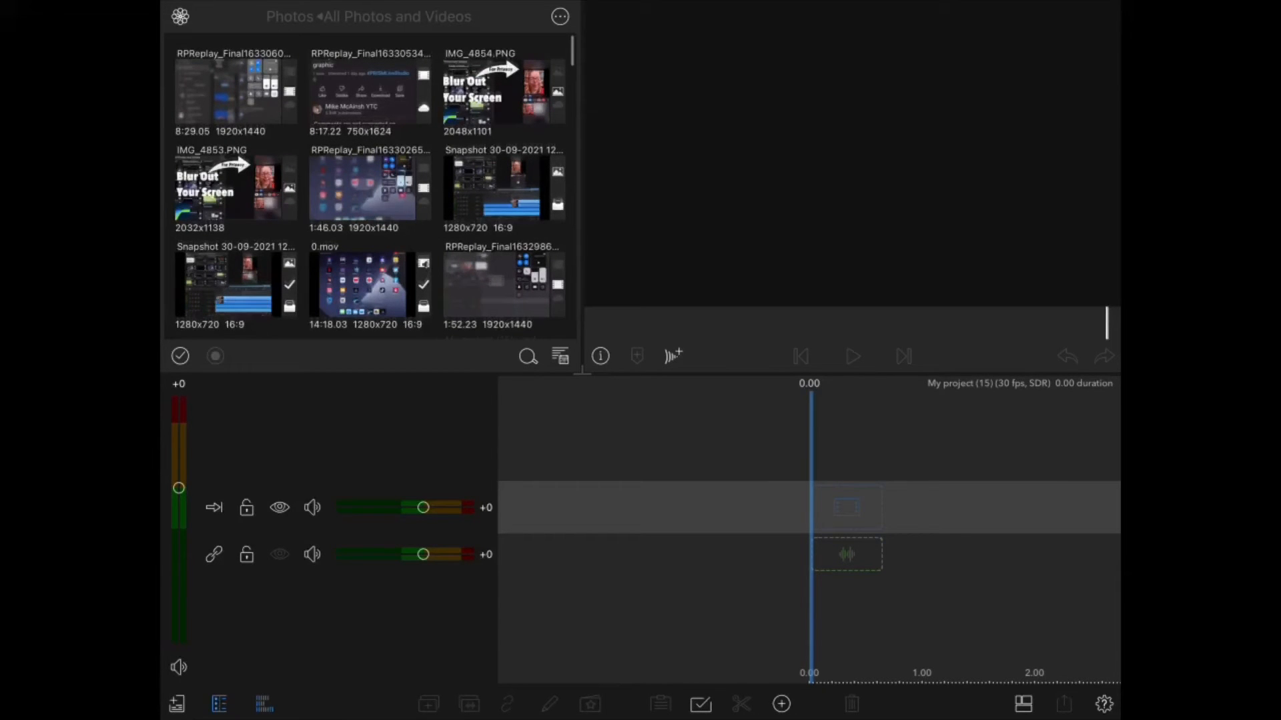
# Leave the LumaFusion project via Home to reach the Photos app
pyautogui.press('home')
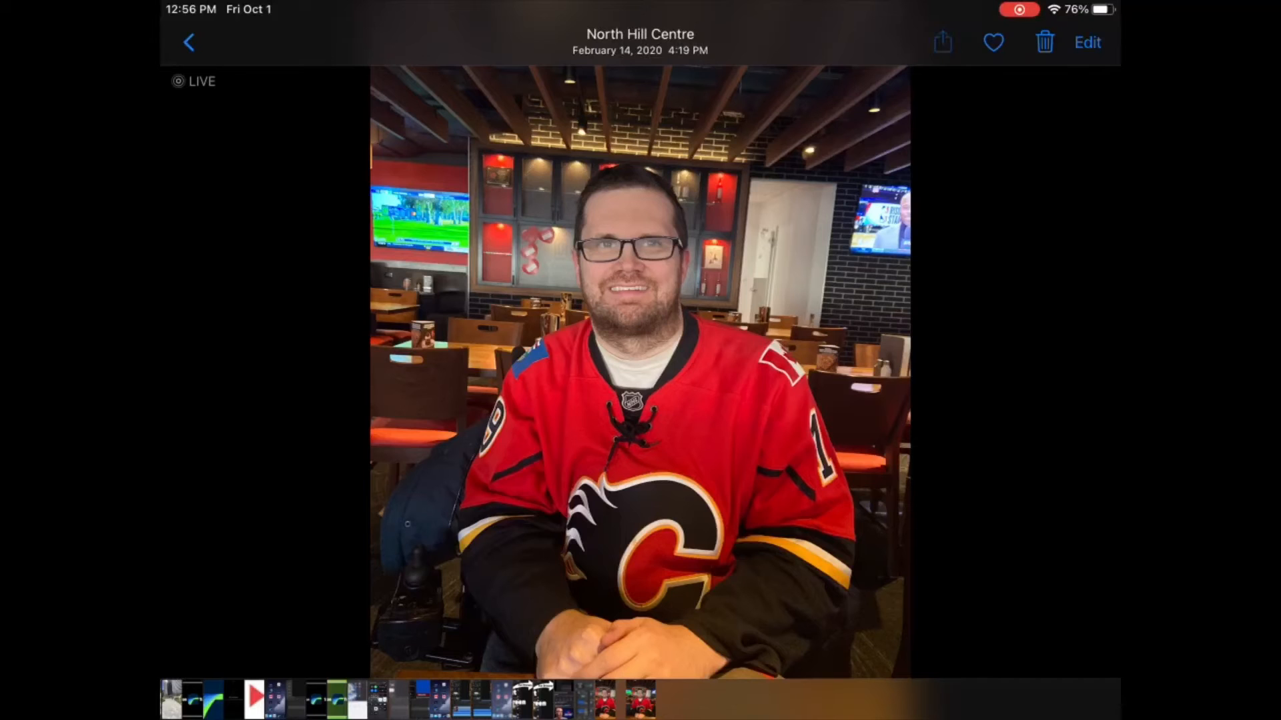
# Share the restaurant portrait via AirDrop, then return to LumaFusion's Imported > Shared bin
pyautogui.click(941, 41)
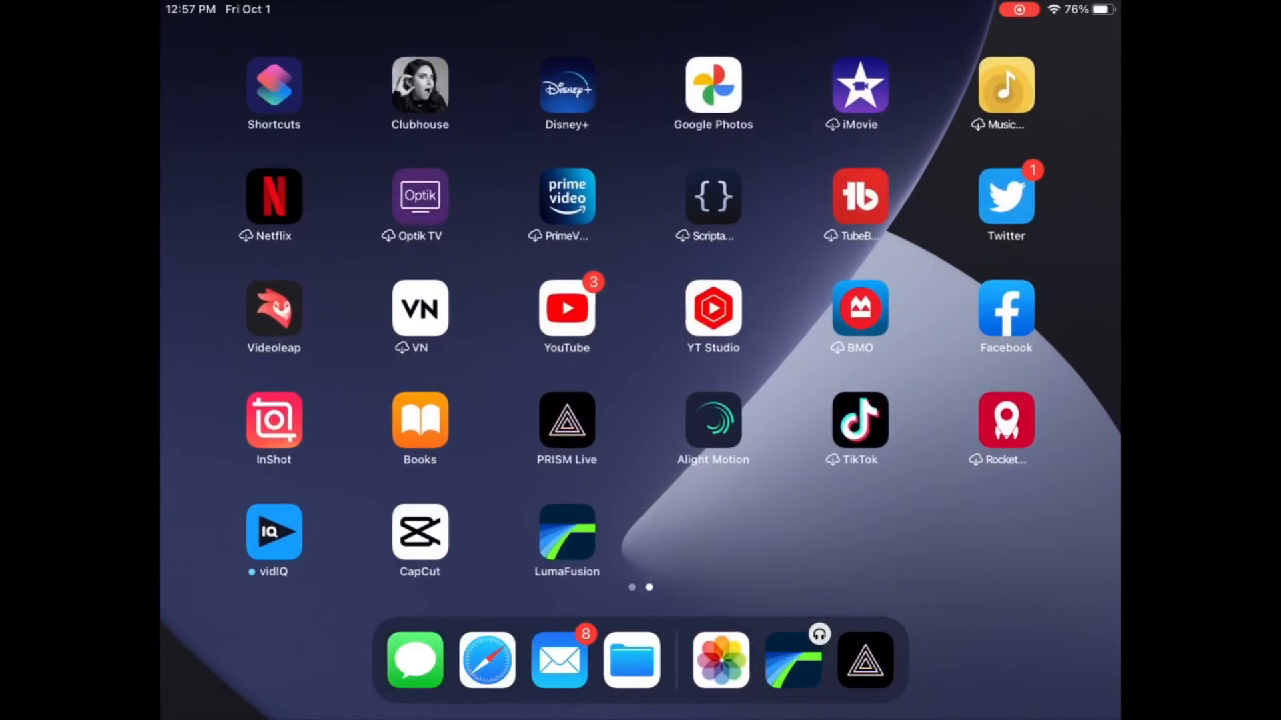
pyautogui.click(565, 534)
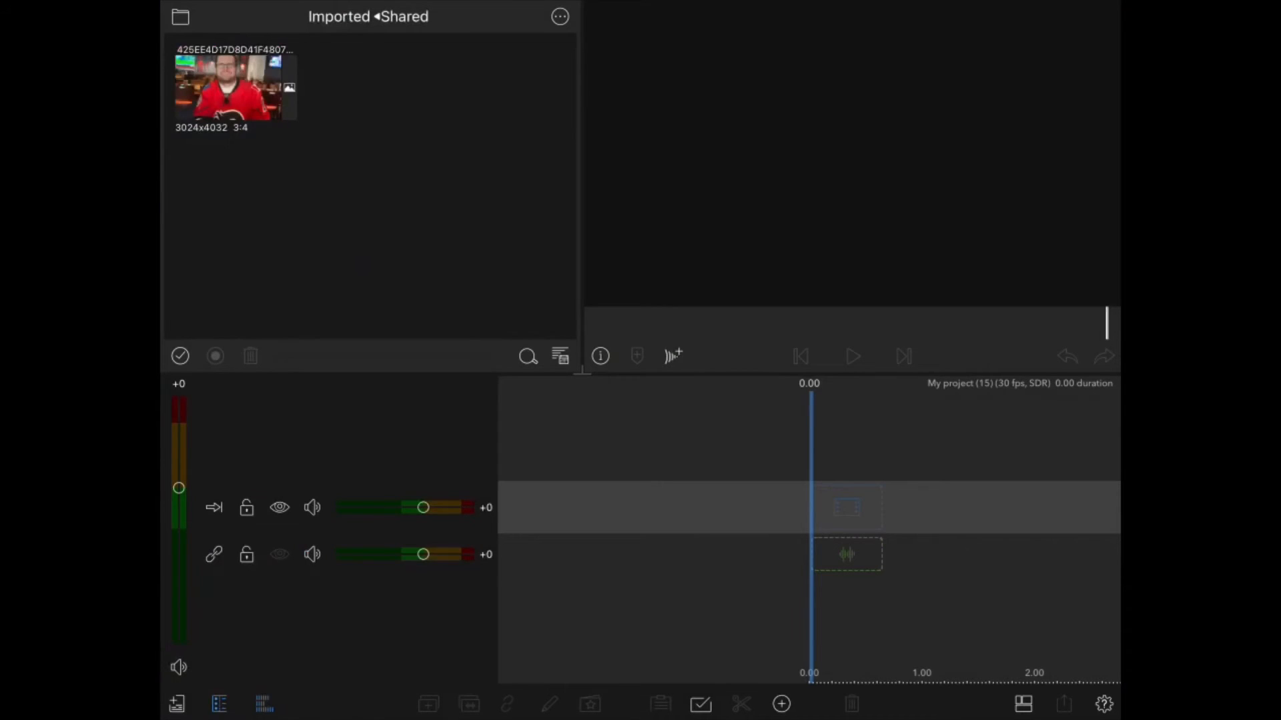